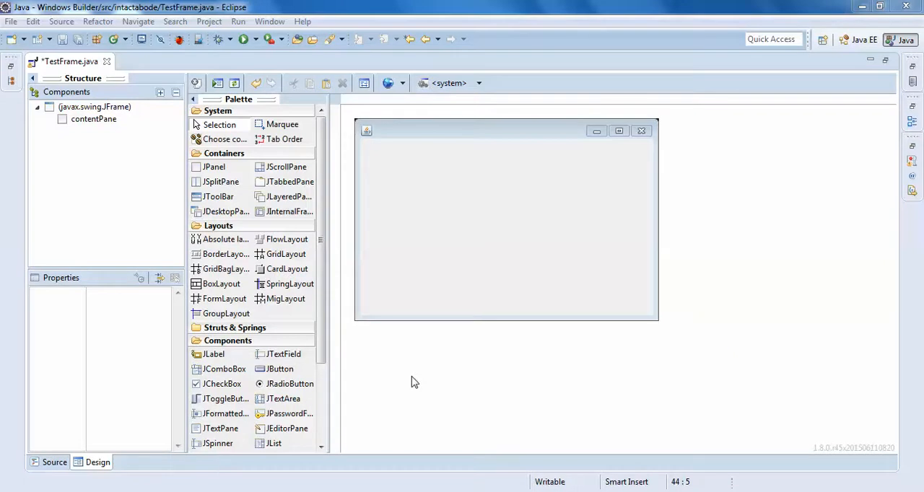
mouse_move(317, 385)
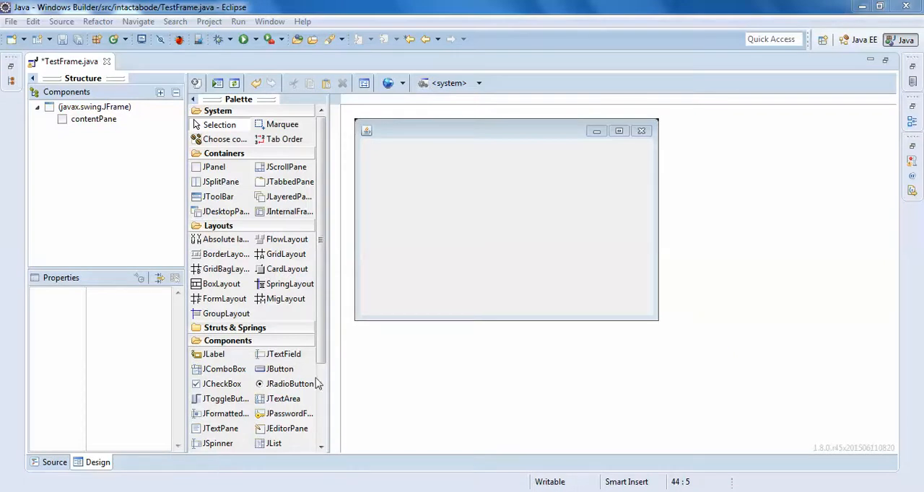
mouse_move(293, 447)
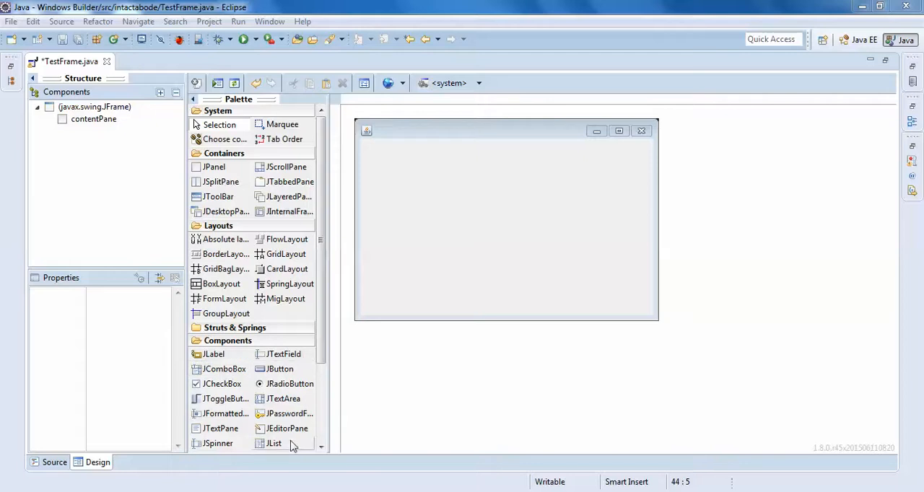
mouse_move(333, 335)
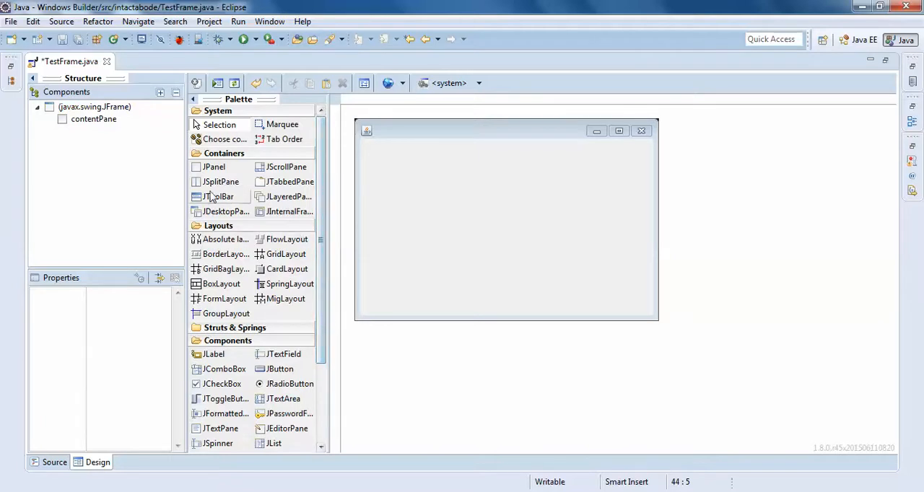
mouse_move(213, 167)
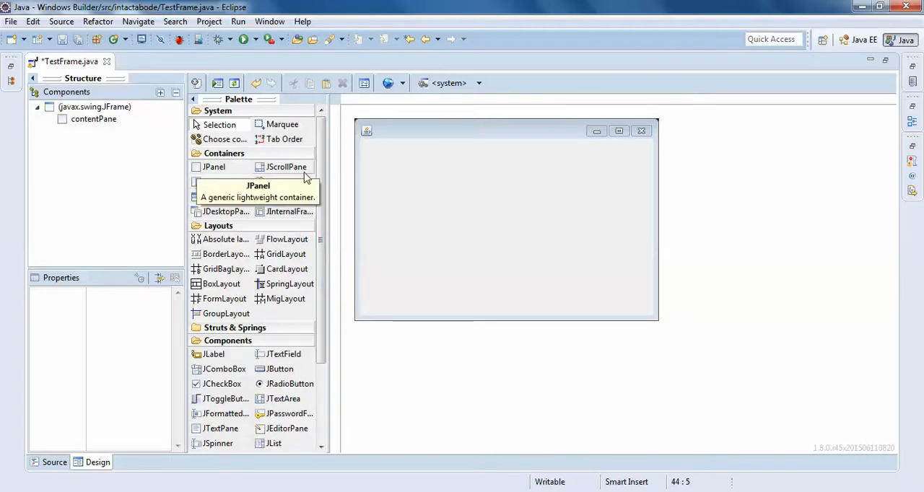
mouse_move(302, 185)
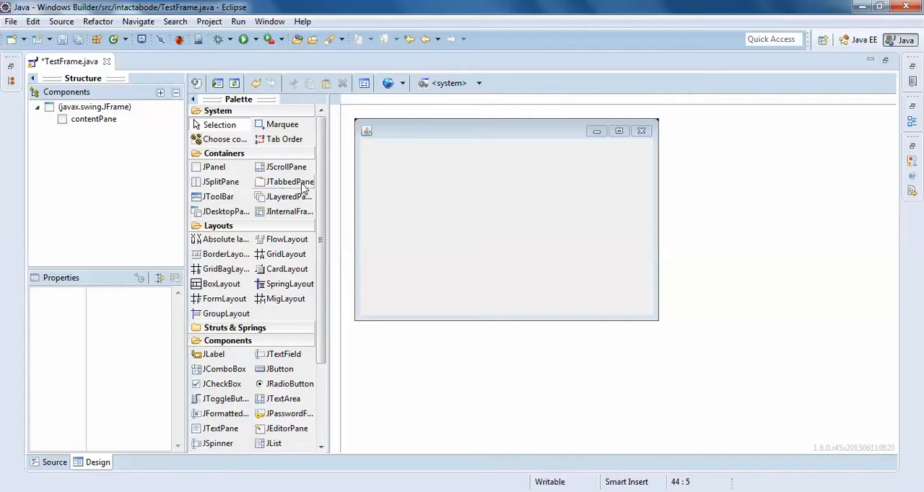
mouse_move(244, 197)
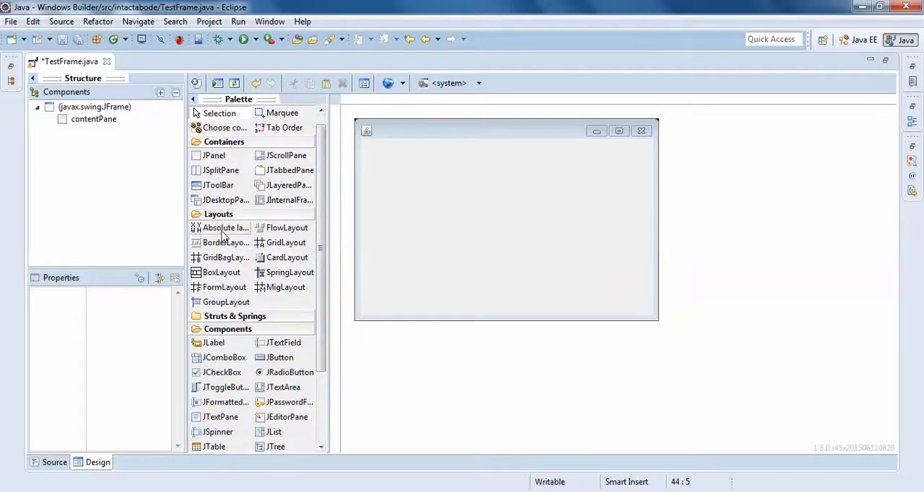
mouse_move(210, 272)
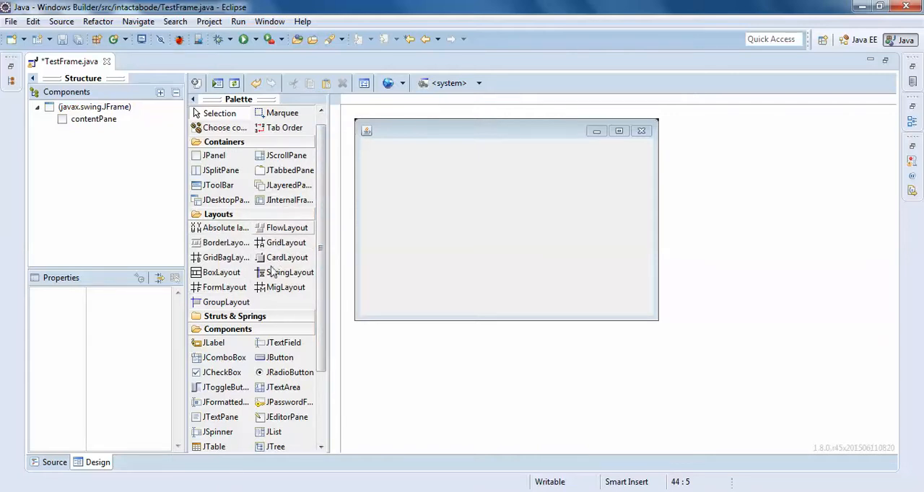
mouse_move(287, 200)
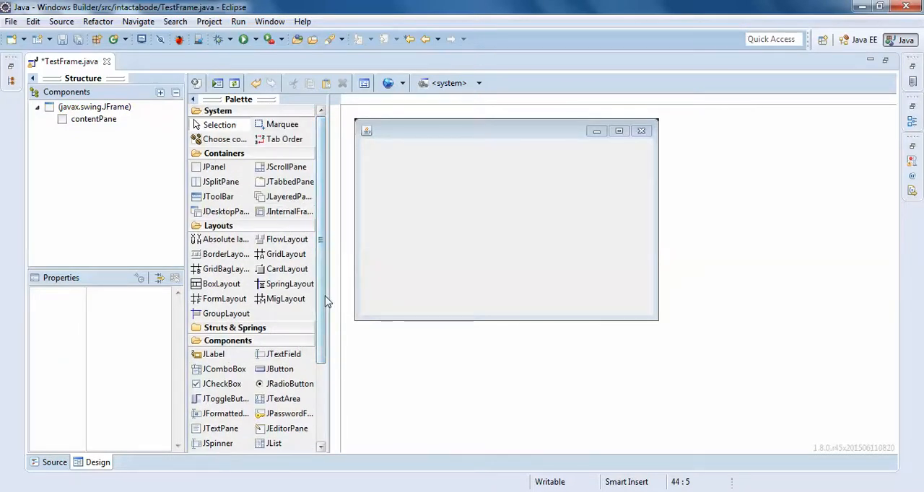
Resize TestFrame so its bounds read 400, 200, 450, 301, then return to Design view.
scroll("down", 3)
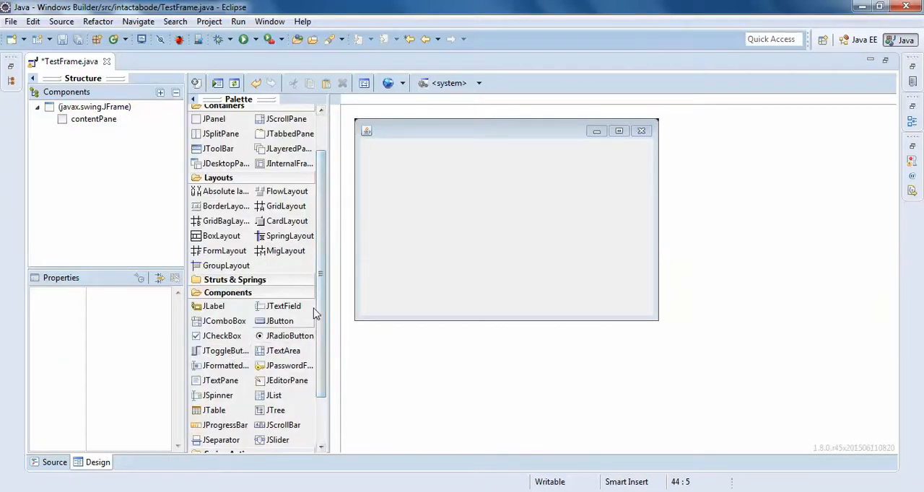
scroll("down", 3)
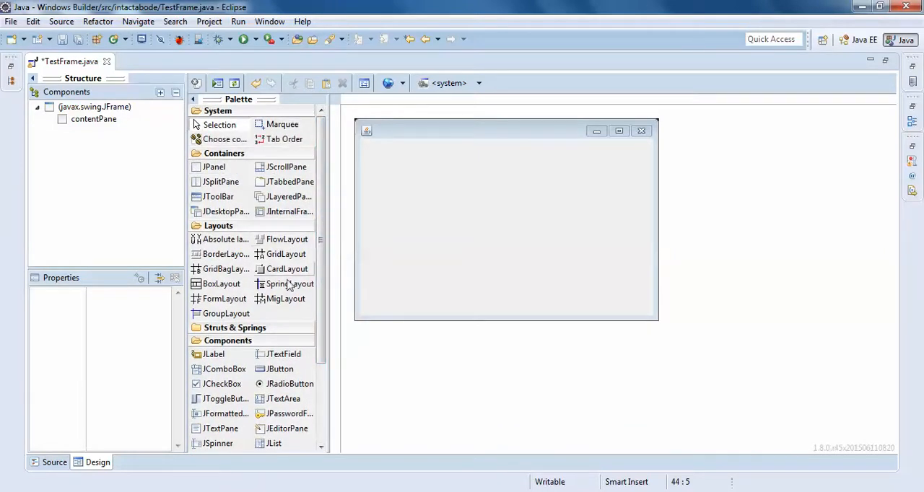
scroll("down", 3)
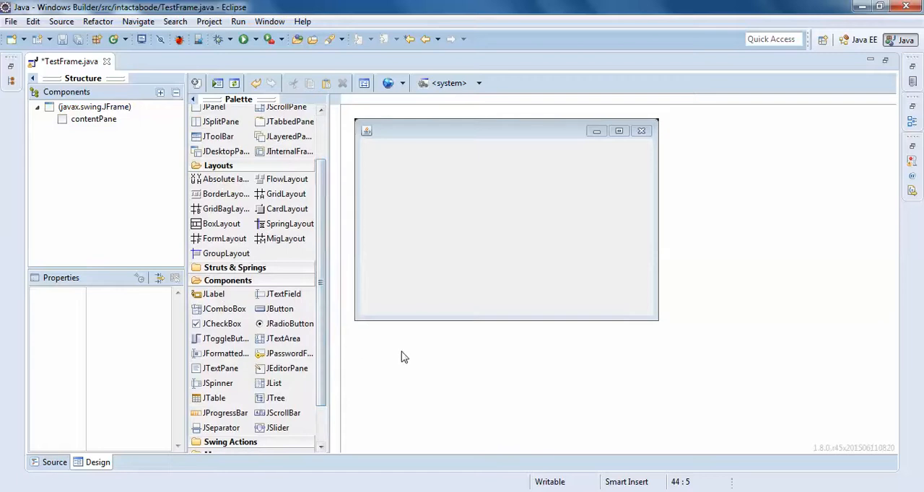
left_click(505, 217)
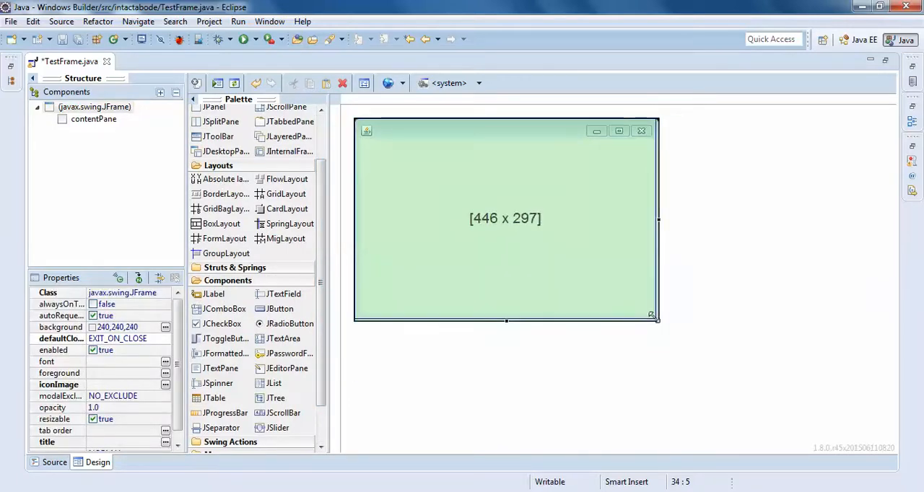
left_click_drag(650, 315, 653, 317)
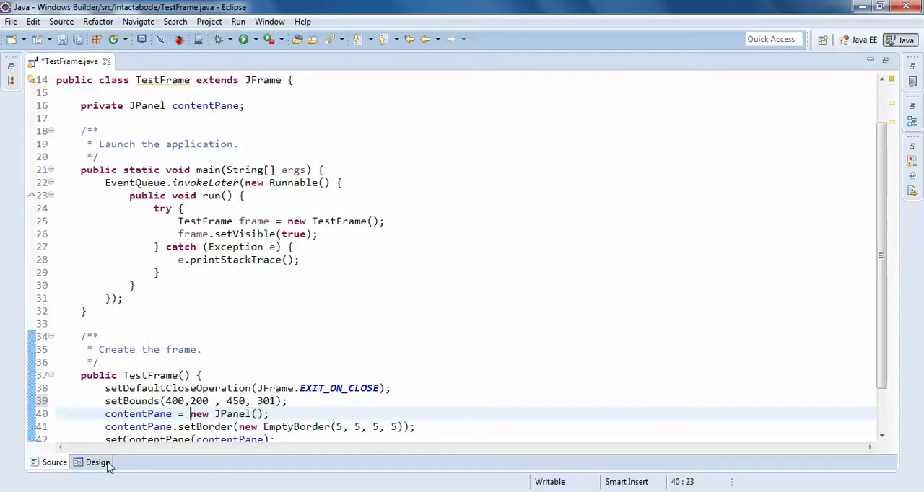
left_click(92, 462)
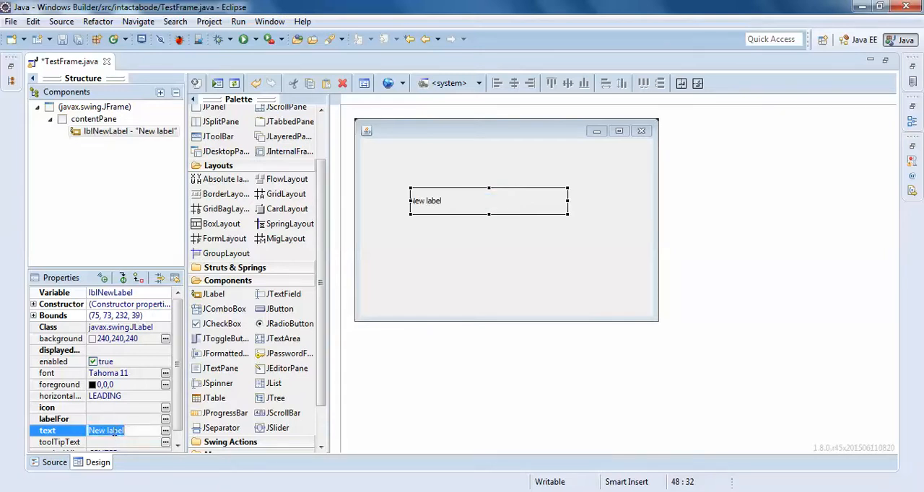
Set the JLabel's text to 'THIS IS JLABEL'.
type("THIS IS")
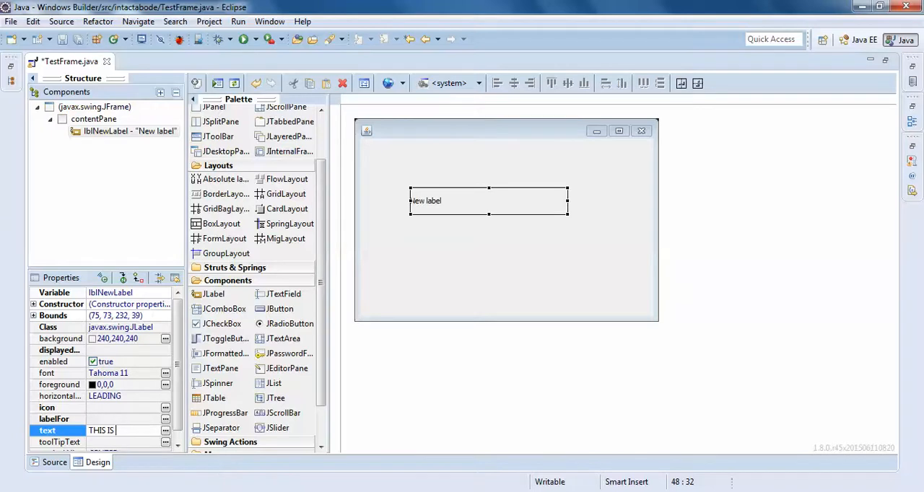
type("J LABEL")
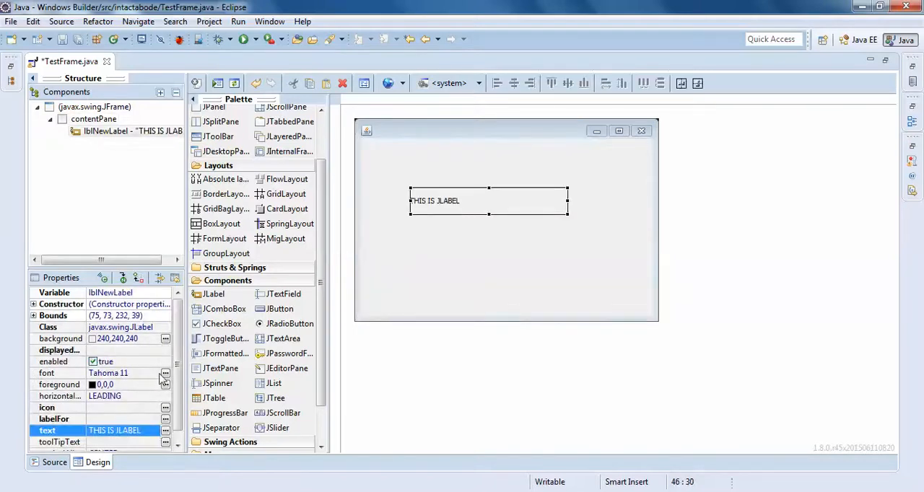
Give the label a Tahoma 15 font and CENTER alignment, and drag it right.
left_click(165, 373)
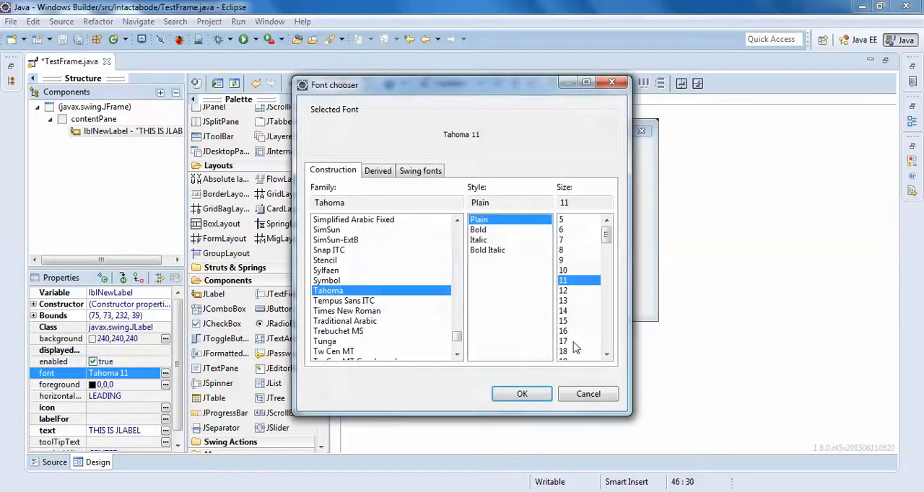
left_click(564, 320)
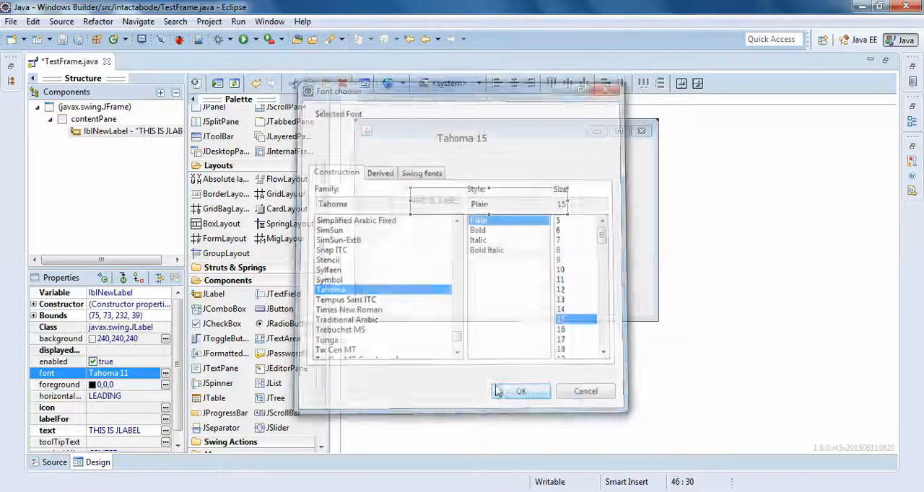
left_click(520, 391)
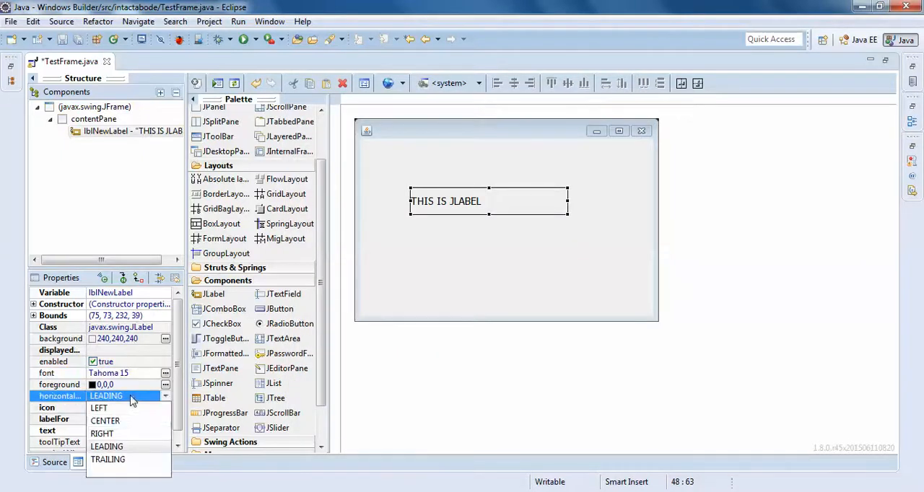
left_click(105, 420)
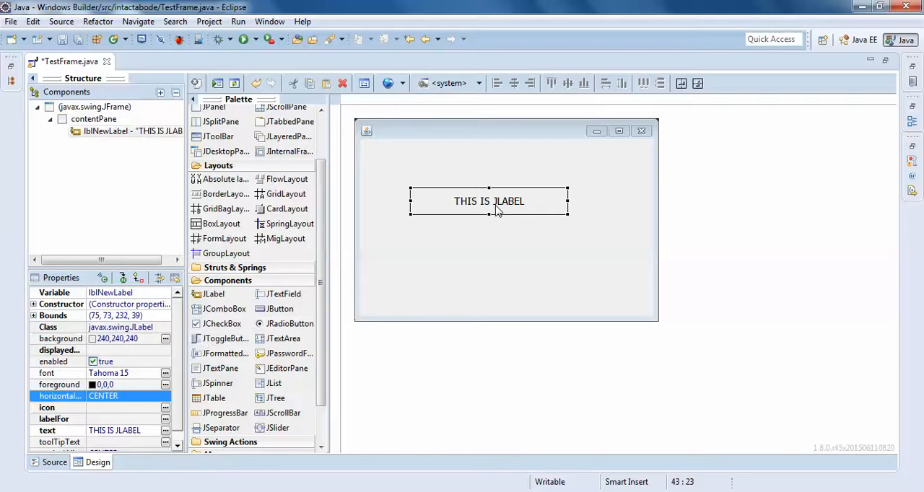
left_click_drag(567, 201, 581, 201)
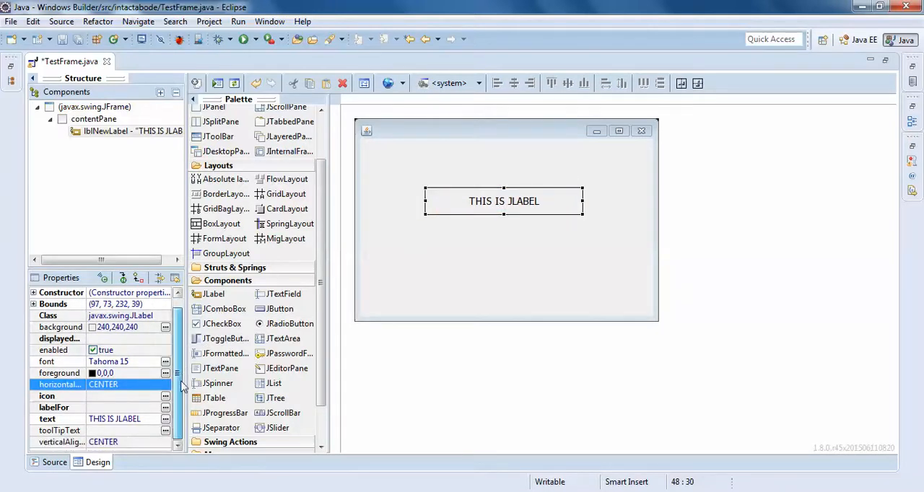
Change the label's foreground colour to blue in the colour chooser.
left_click(165, 374)
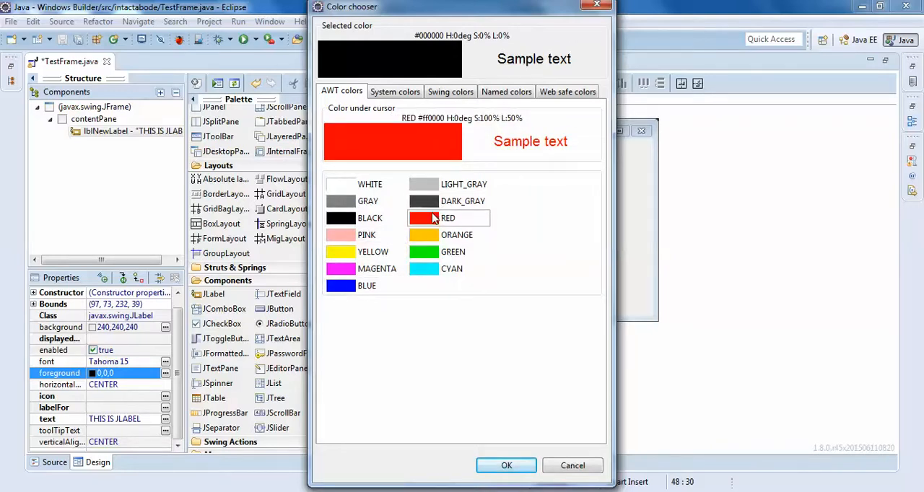
left_click(506, 465)
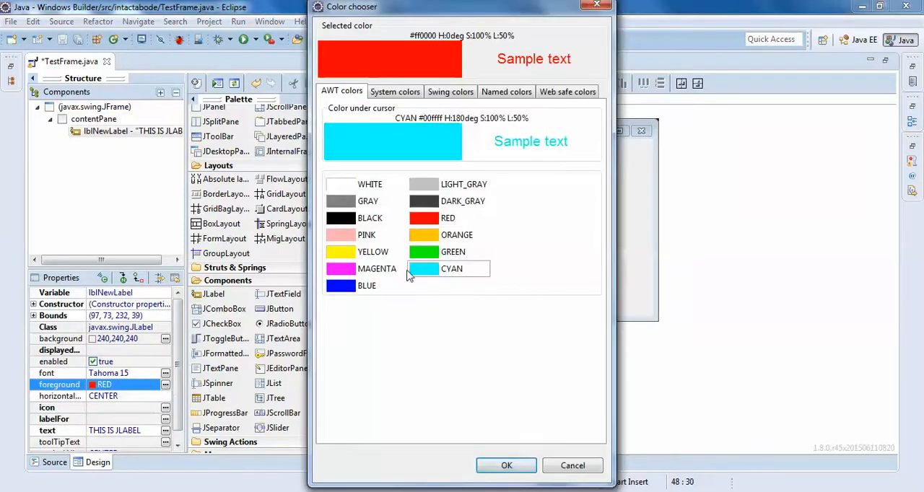
left_click(506, 91)
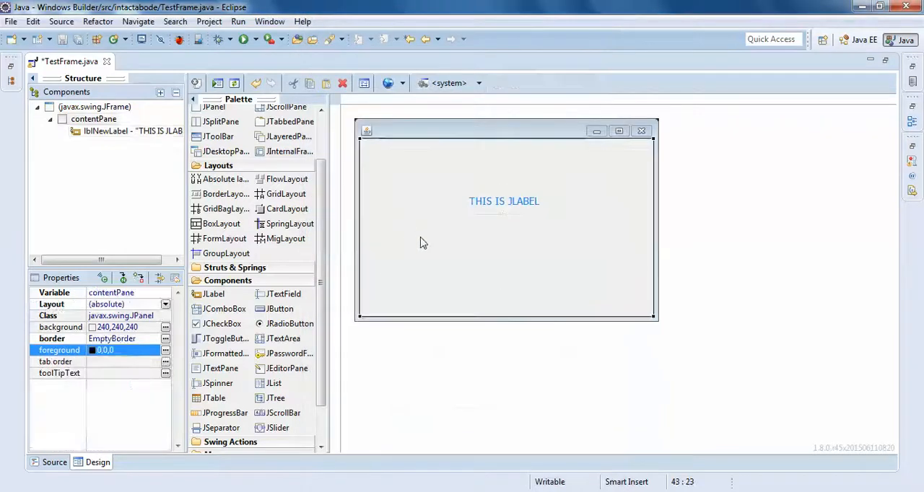
Save and run TestFrame, view the launched window, close it, and reselect the label.
left_click(244, 39)
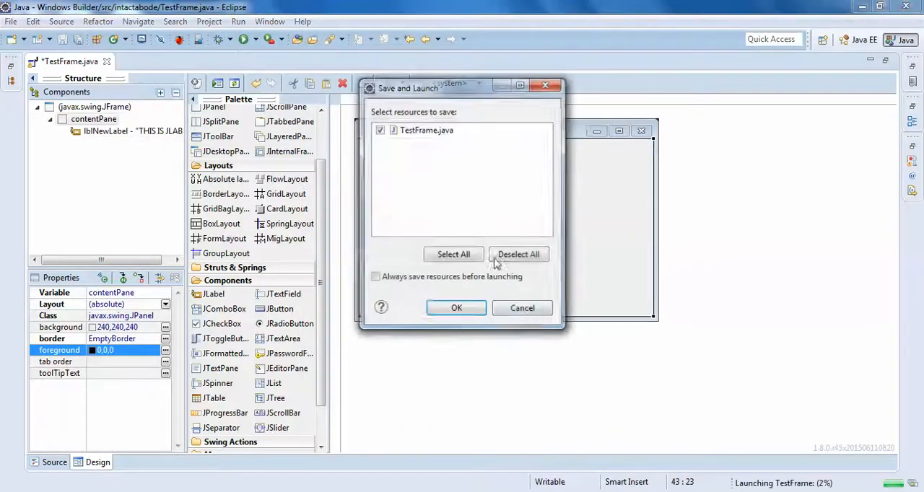
left_click(457, 307)
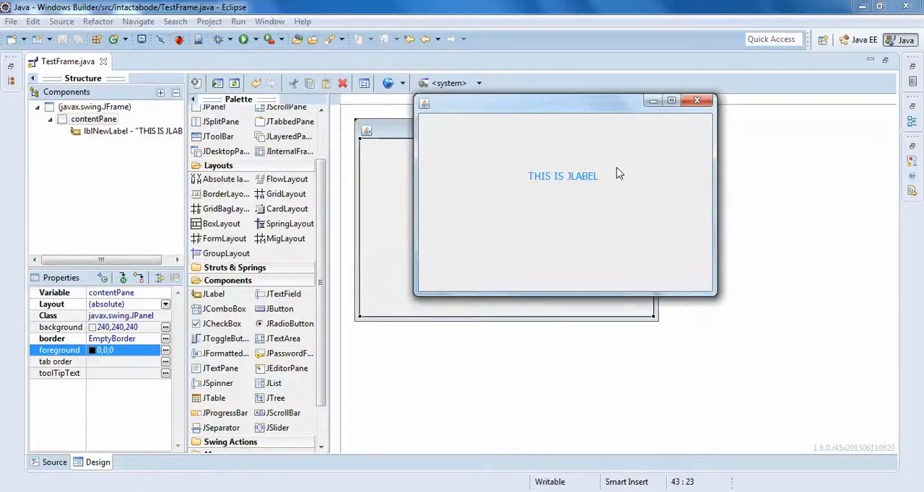
left_click_drag(565, 100, 285, 134)
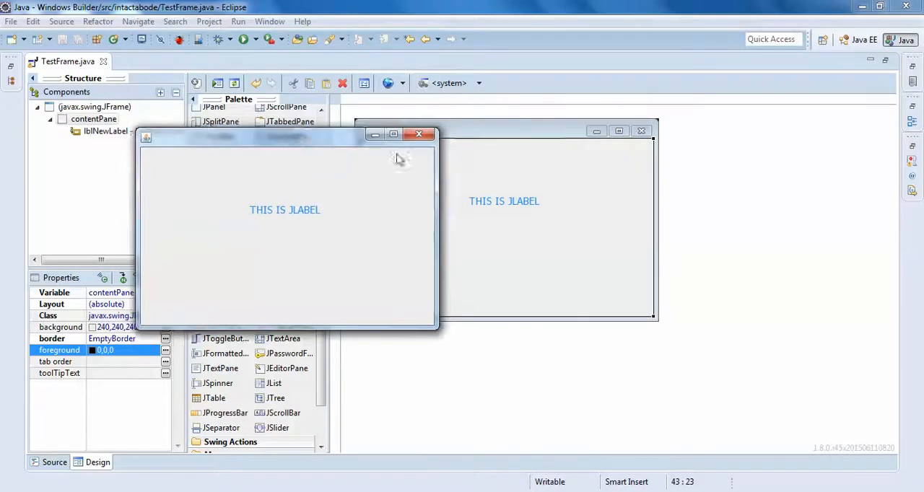
left_click(418, 135)
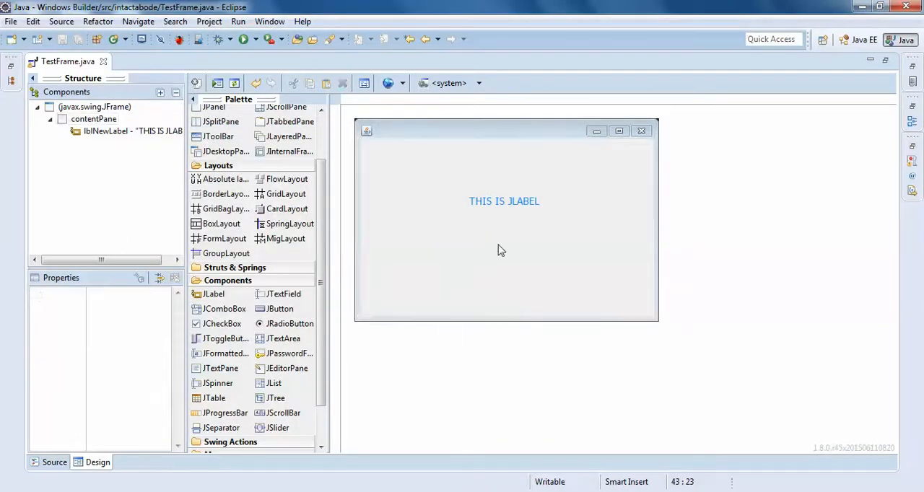
left_click(503, 200)
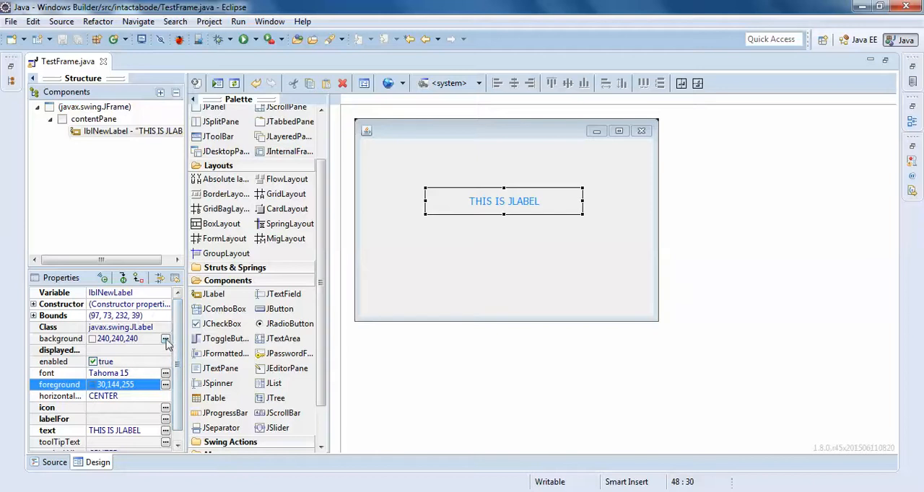
Set the label's background colour to White after briefly trying crimson.
left_click(165, 338)
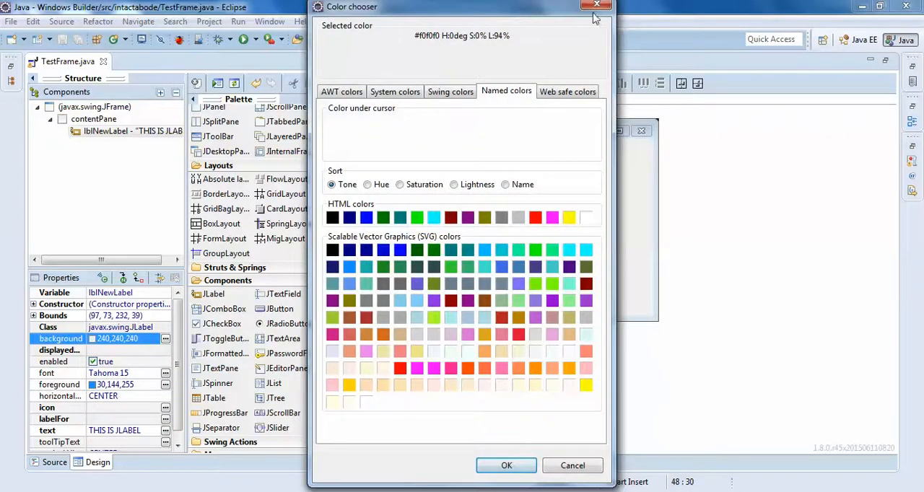
left_click(572, 465)
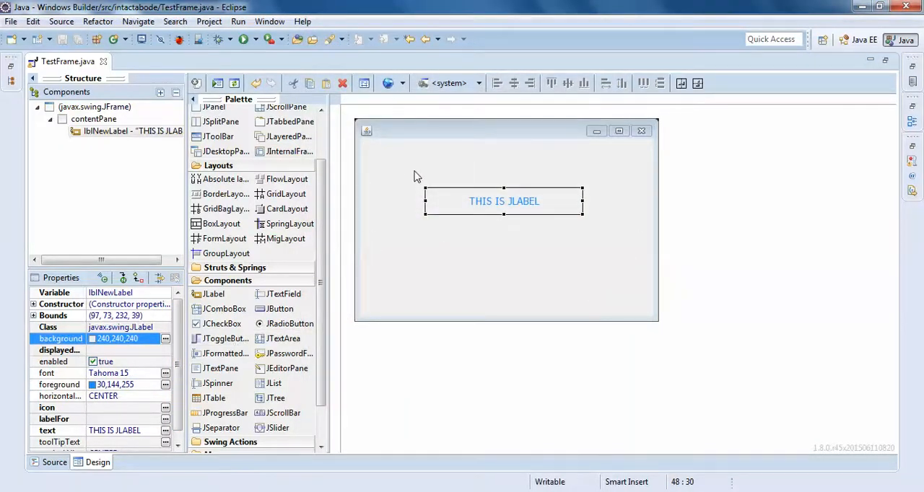
left_click(470, 225)
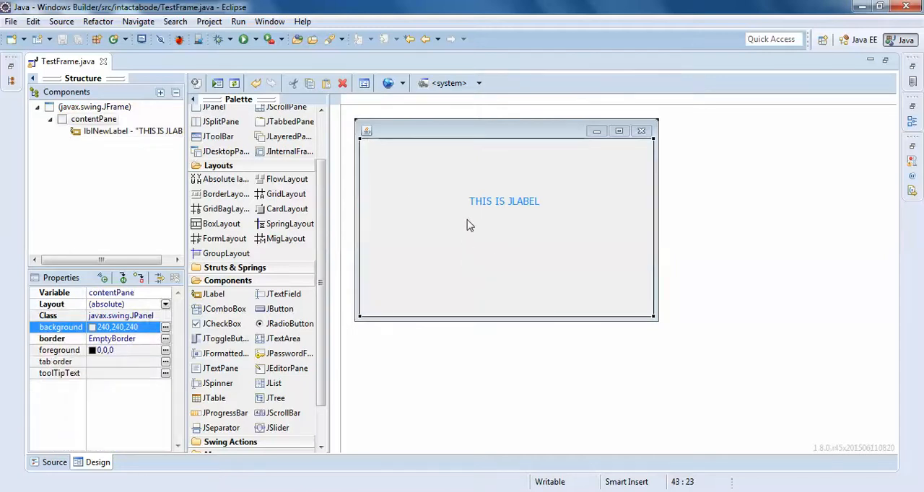
left_click(503, 201)
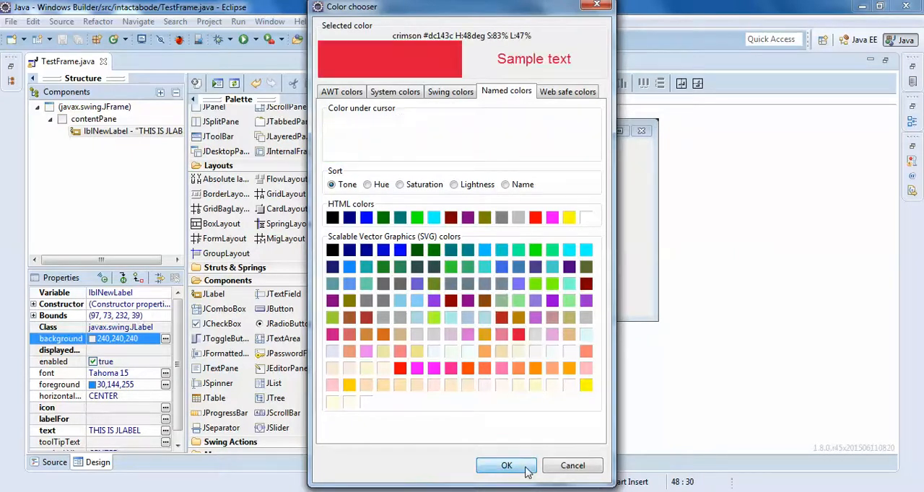
left_click(505, 465)
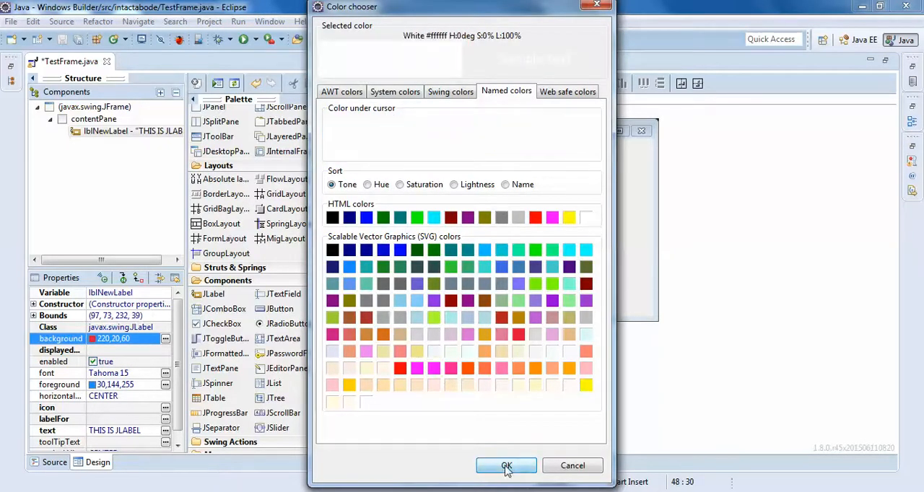
left_click(506, 465)
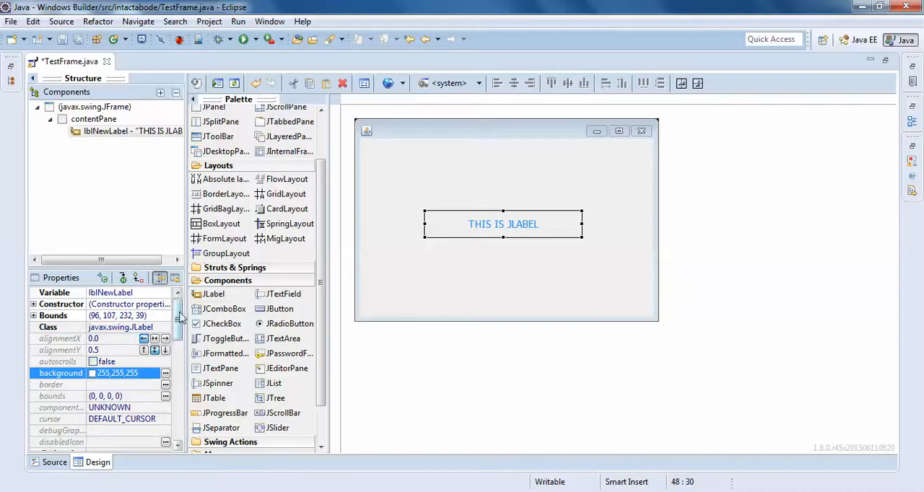
Tick the label's opaque property so its white background is painted.
scroll("down", 3)
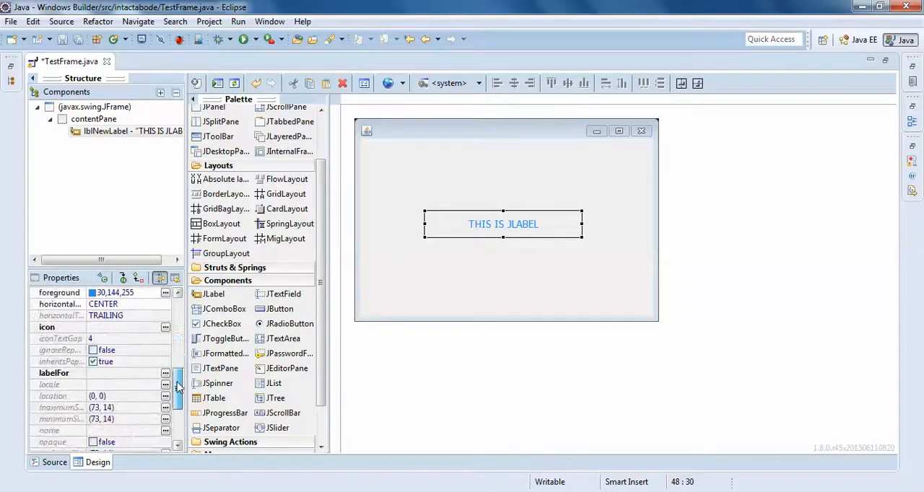
scroll("down", 3)
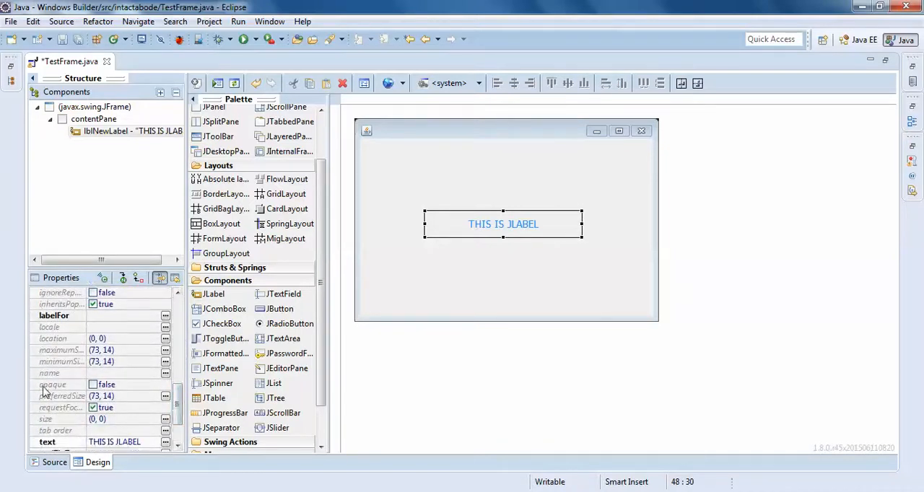
left_click(94, 384)
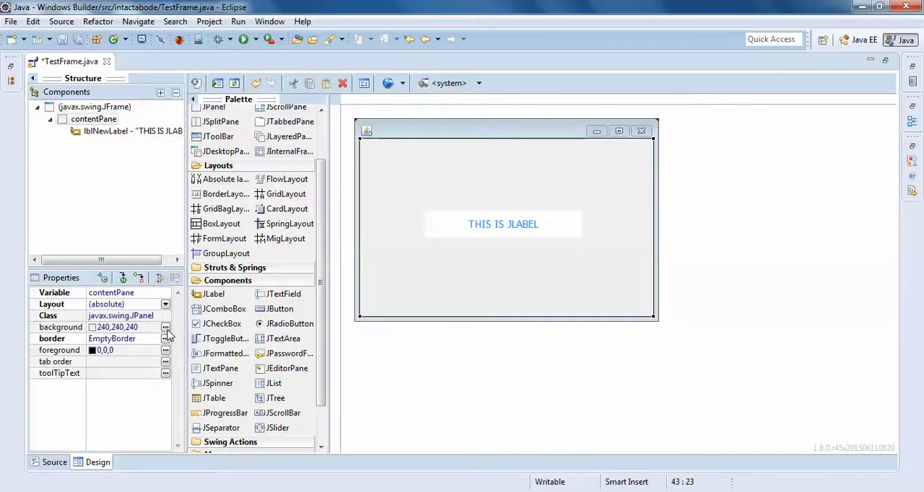
Set the label's background to seagreen (46,139,87) from the Named colors tab.
left_click(165, 327)
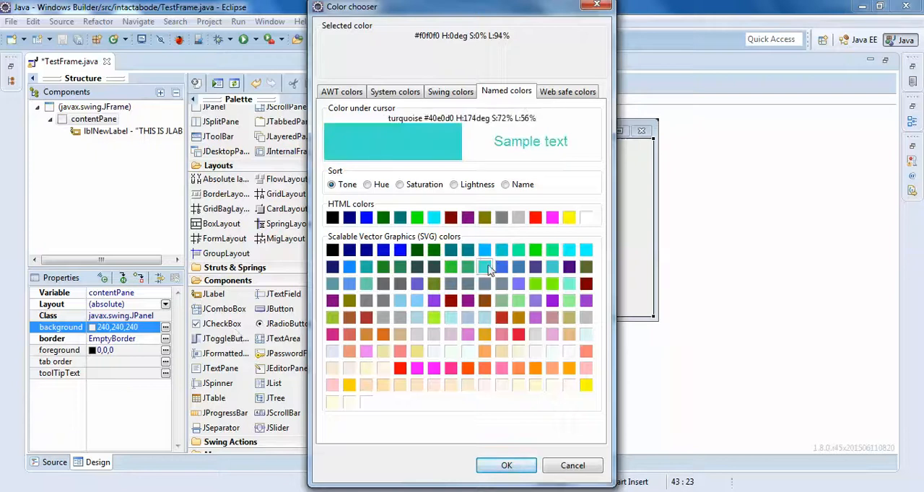
mouse_move(563, 357)
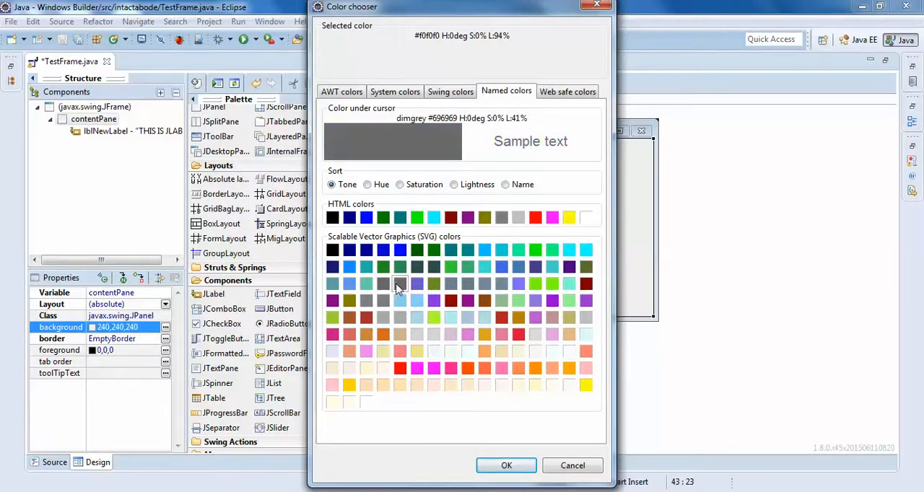
left_click(506, 465)
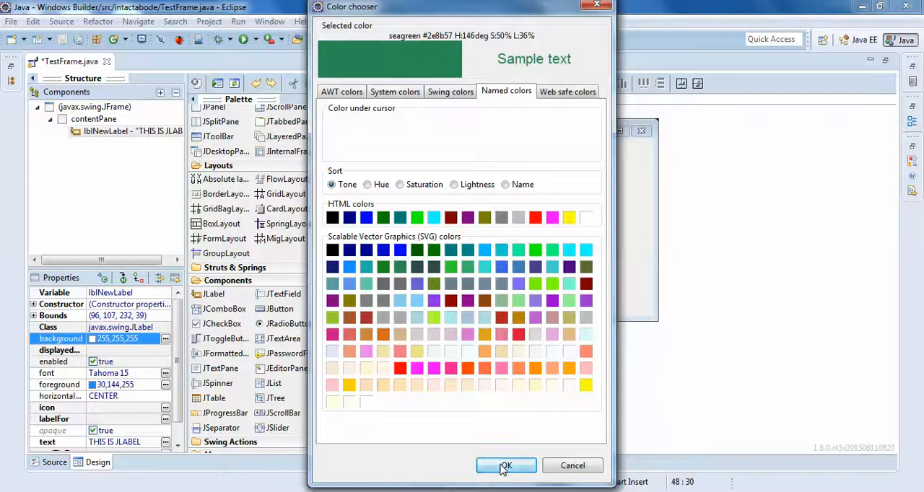
left_click(505, 465)
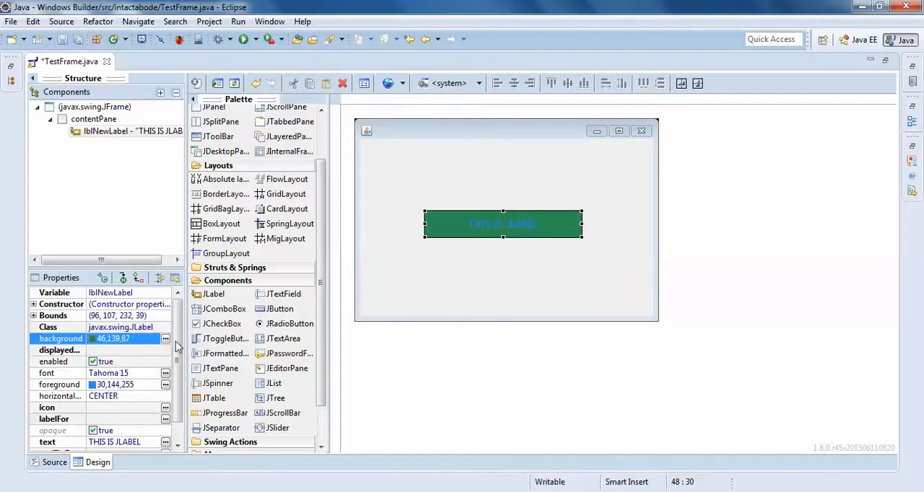
Select the contentPane, leaving the label showing a grey background.
left_click(165, 339)
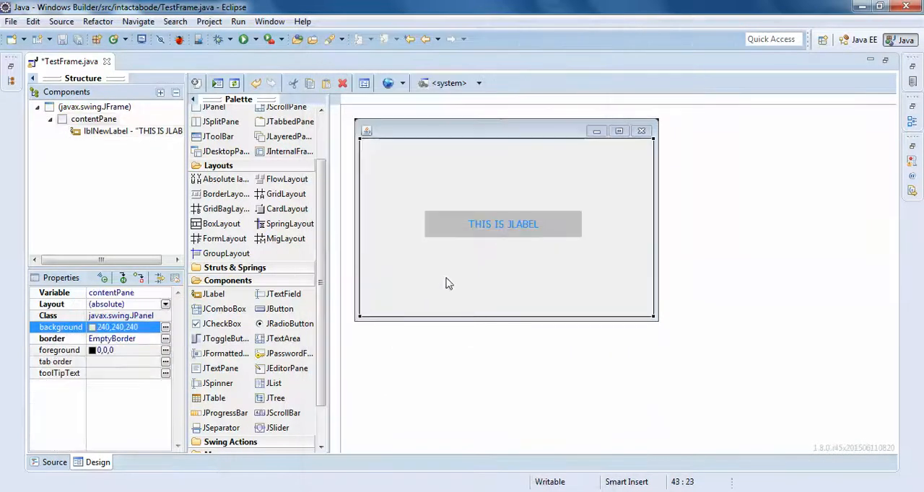
mouse_move(498, 307)
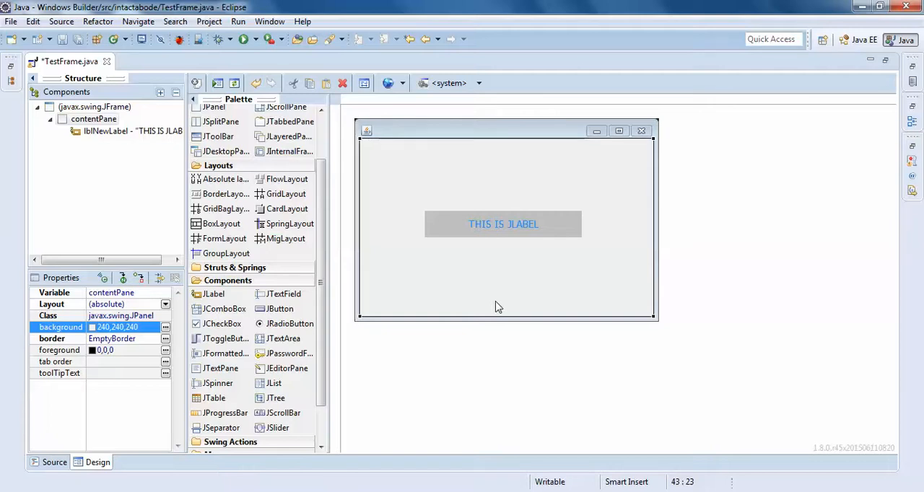
mouse_move(380, 263)
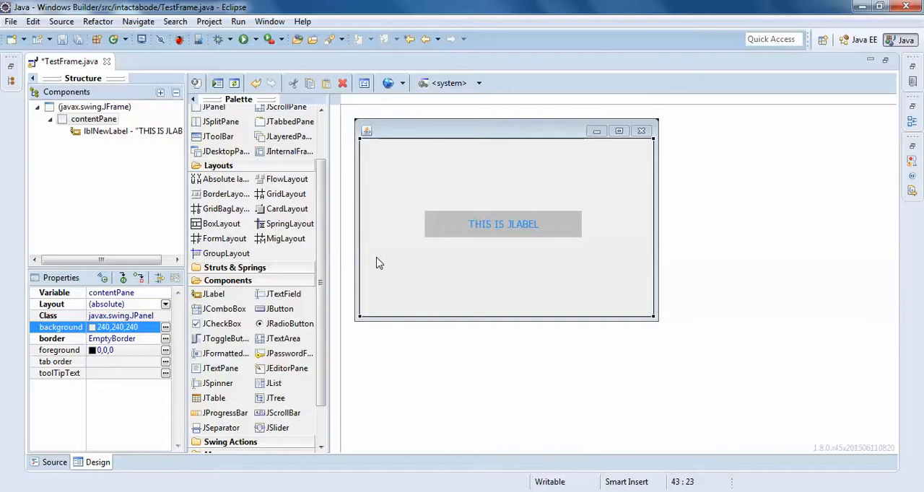